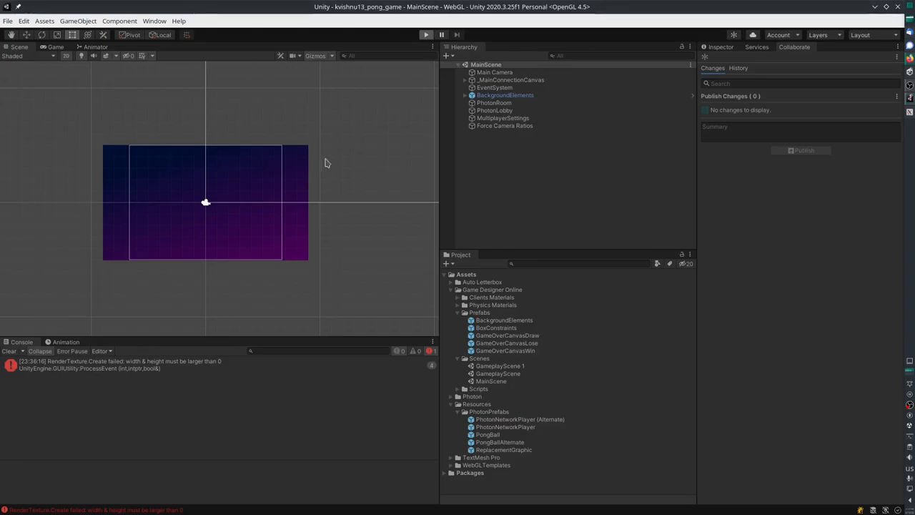
{"action": "mouse_move", "coordinate": [198, 215]}
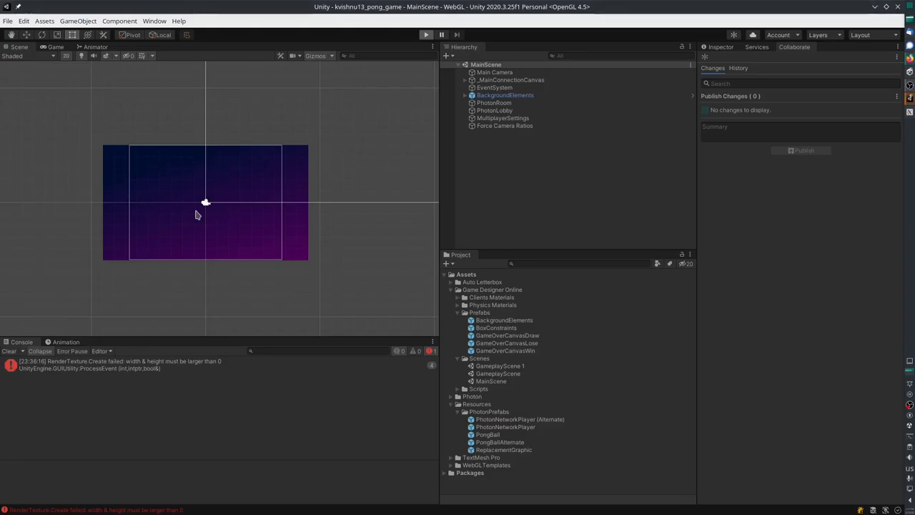
Enter Play mode so MainScene runs and attempts to connect to the server.
{"action": "left_click", "coordinate": [426, 34]}
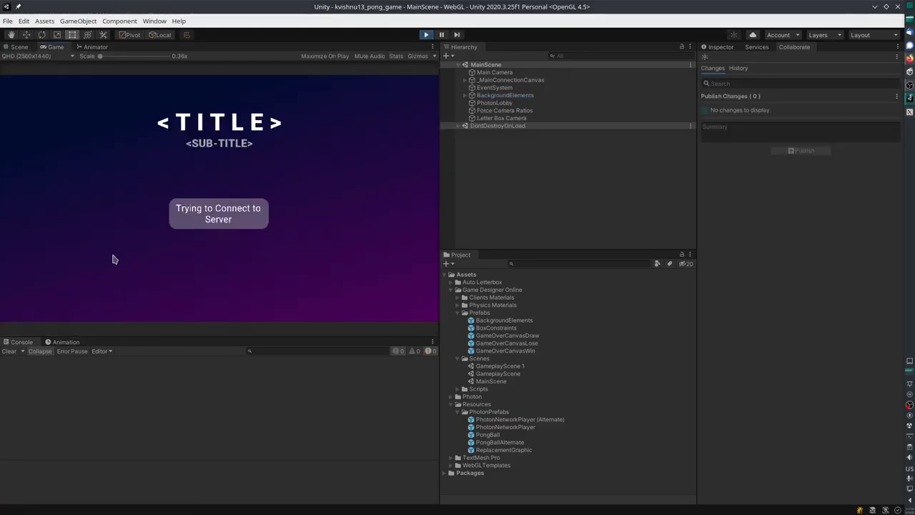
{"action": "mouse_move", "coordinate": [128, 262]}
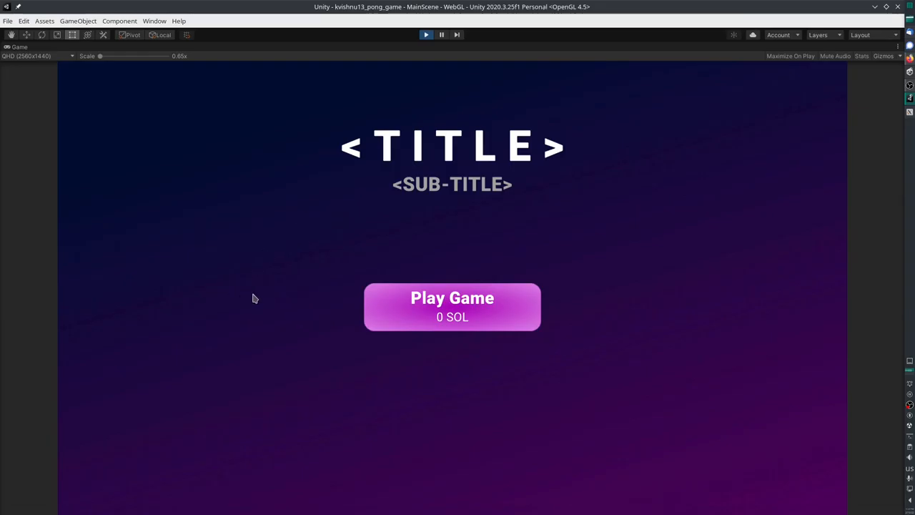
Choose Play Game on the title screen to begin searching for an opponent.
{"action": "left_click", "coordinate": [452, 306]}
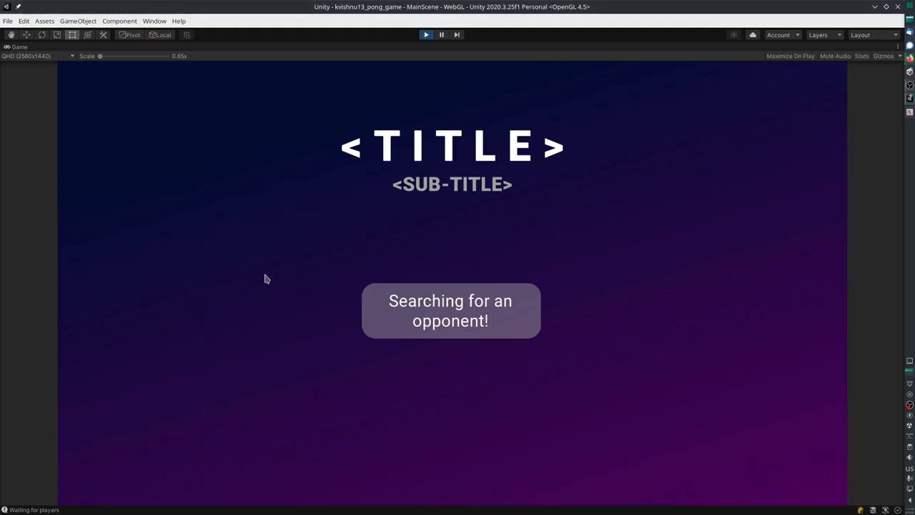
{"action": "mouse_move", "coordinate": [262, 275]}
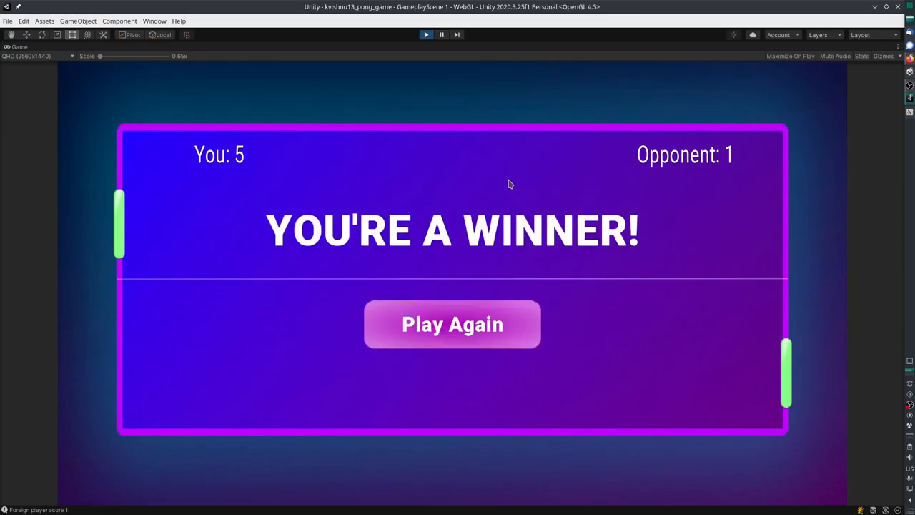
{"action": "mouse_move", "coordinate": [439, 133]}
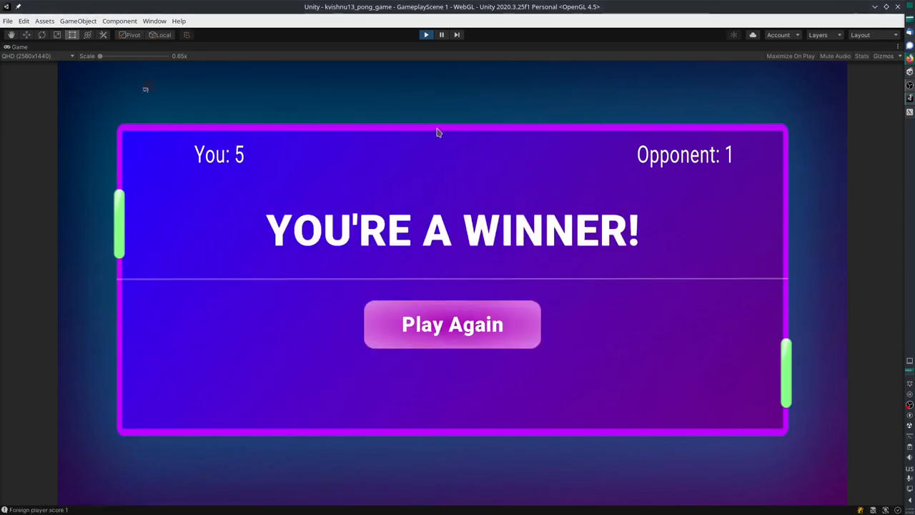